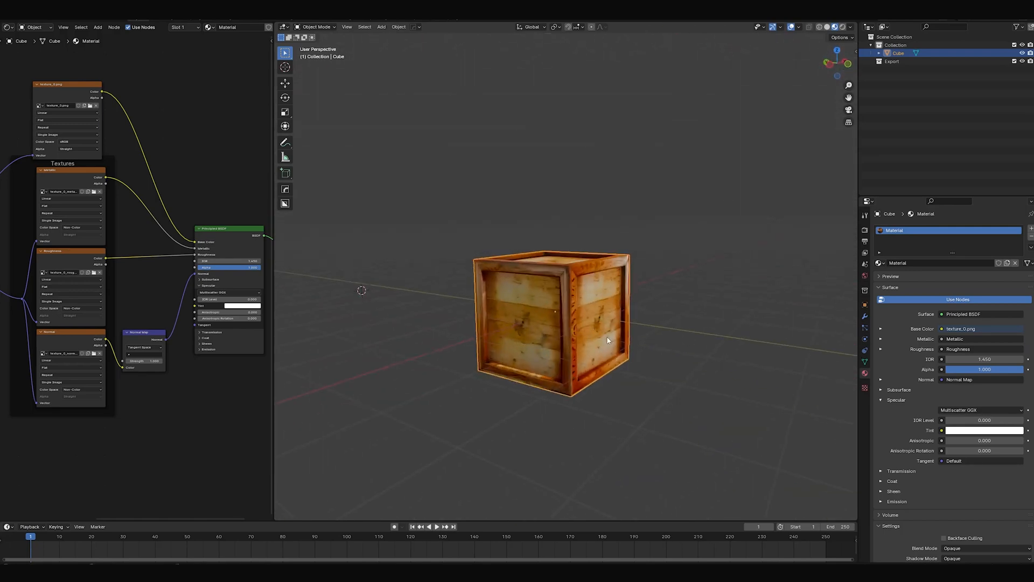
Inset all cube faces, push the inner panels inward, and mark the edges as UV seams
{"action": "key", "text": "Tab"}
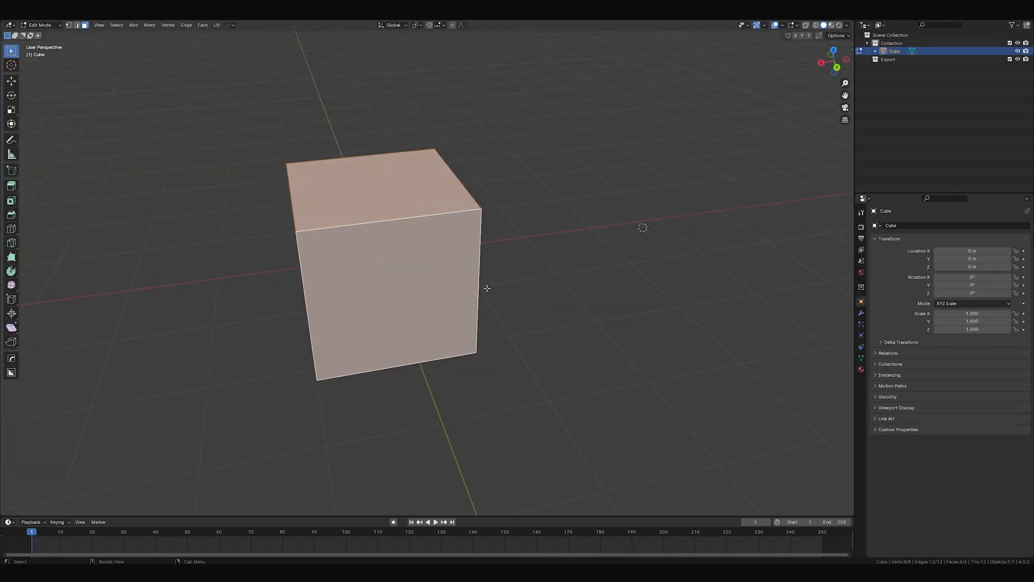
{"action": "key", "text": "i"}
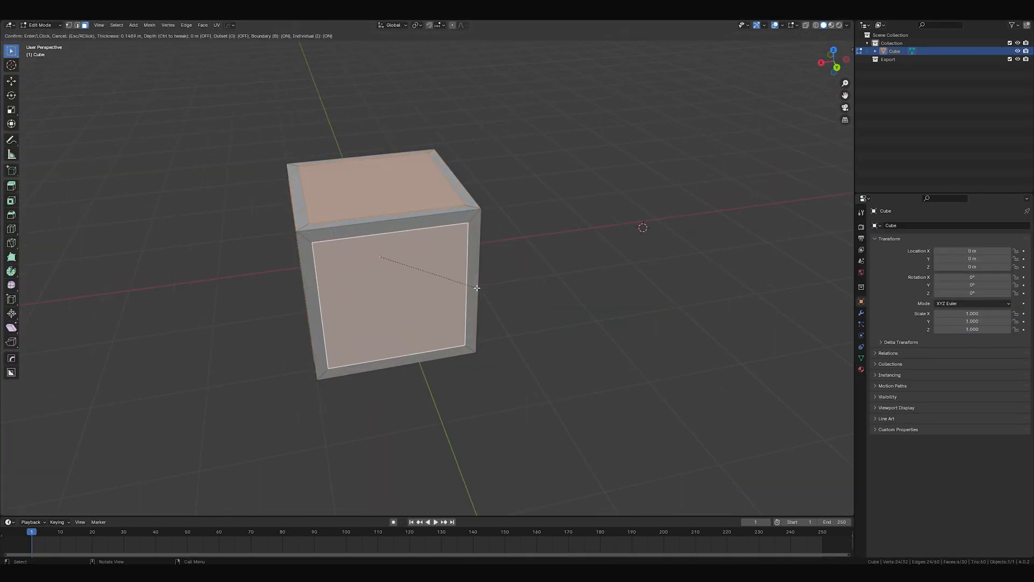
{"action": "left_click", "coordinate": [475, 288]}
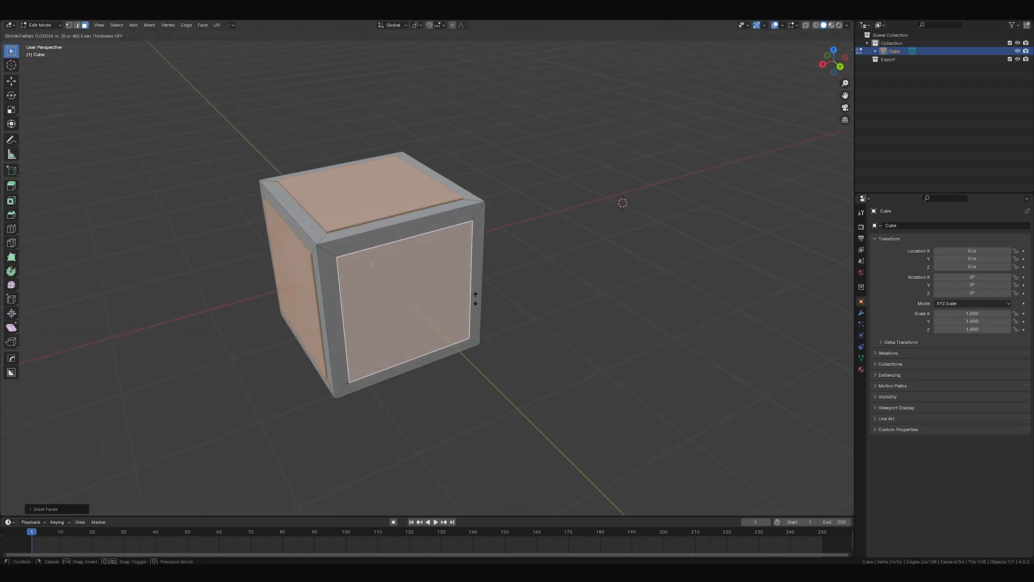
{"action": "left_click", "coordinate": [352, 344]}
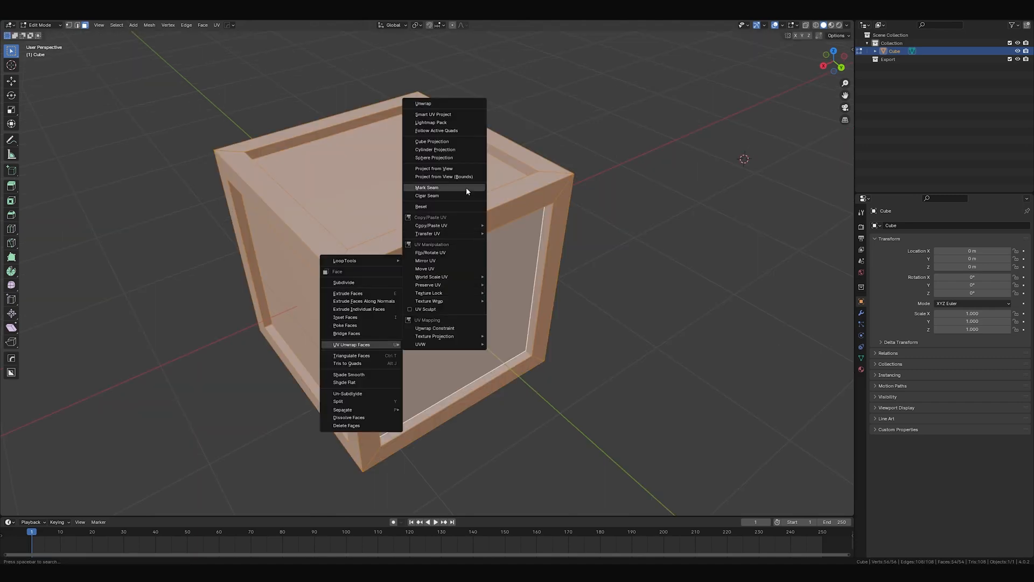
{"action": "left_click", "coordinate": [433, 114]}
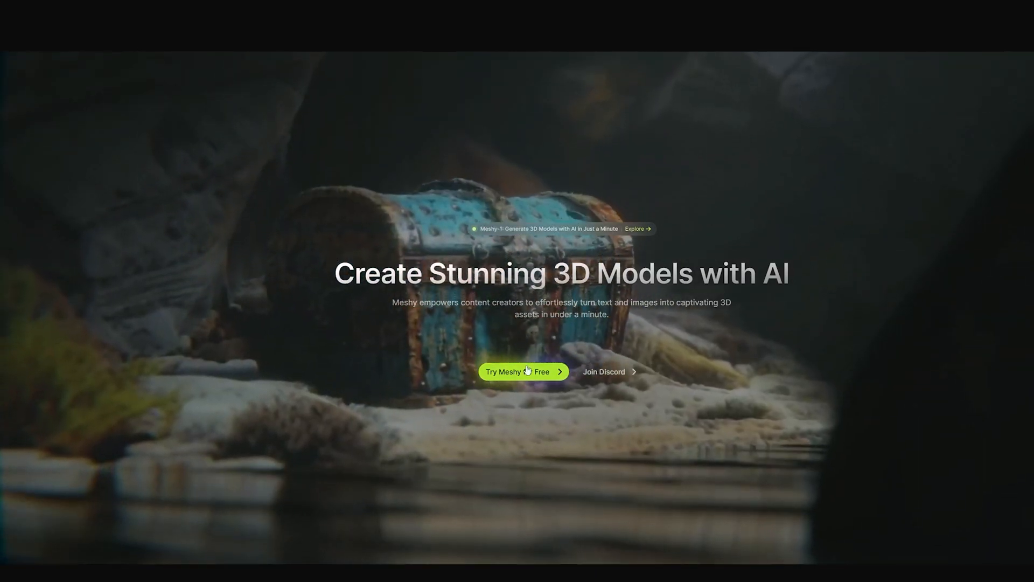
Enter the Meshy web app via Try Meshy for Free
{"action": "left_click", "coordinate": [523, 371]}
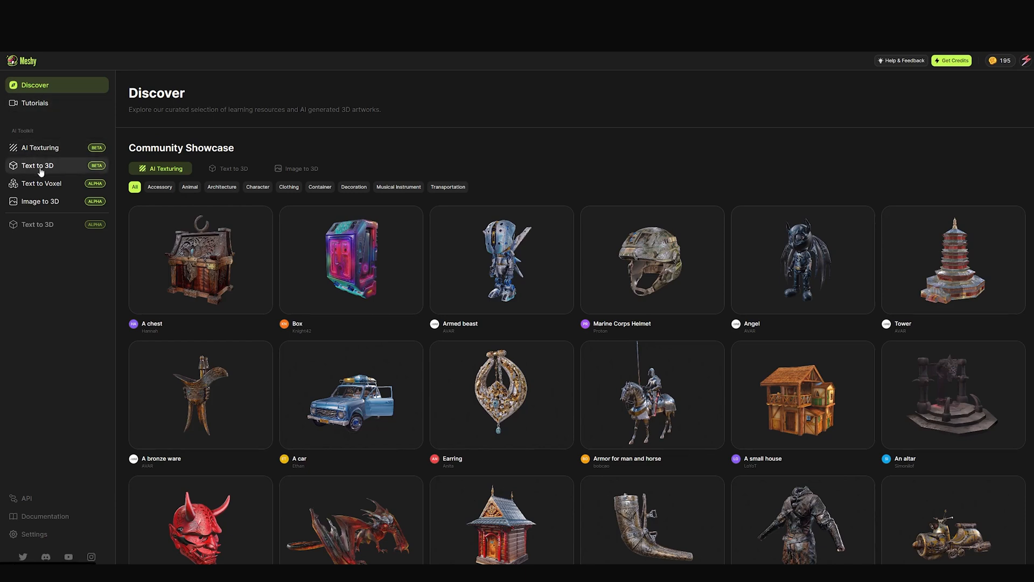
{"action": "mouse_move", "coordinate": [41, 205]}
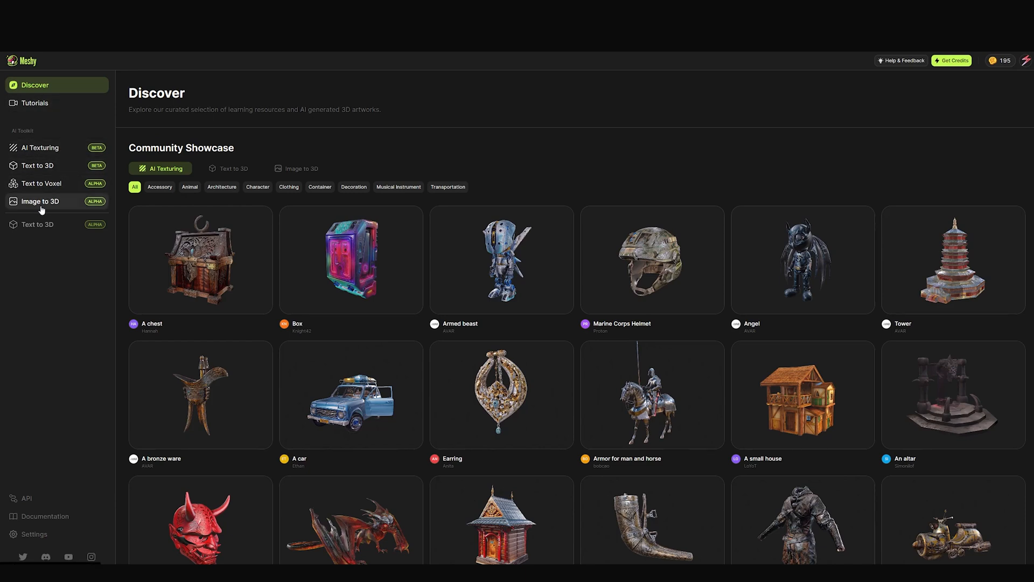
{"action": "mouse_move", "coordinate": [59, 165]}
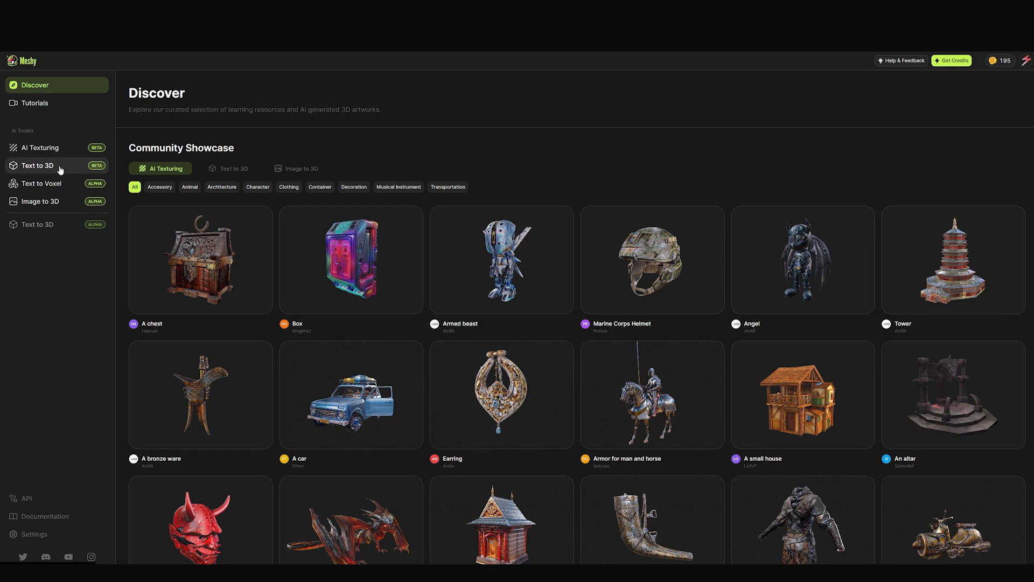
{"action": "mouse_move", "coordinate": [41, 147]}
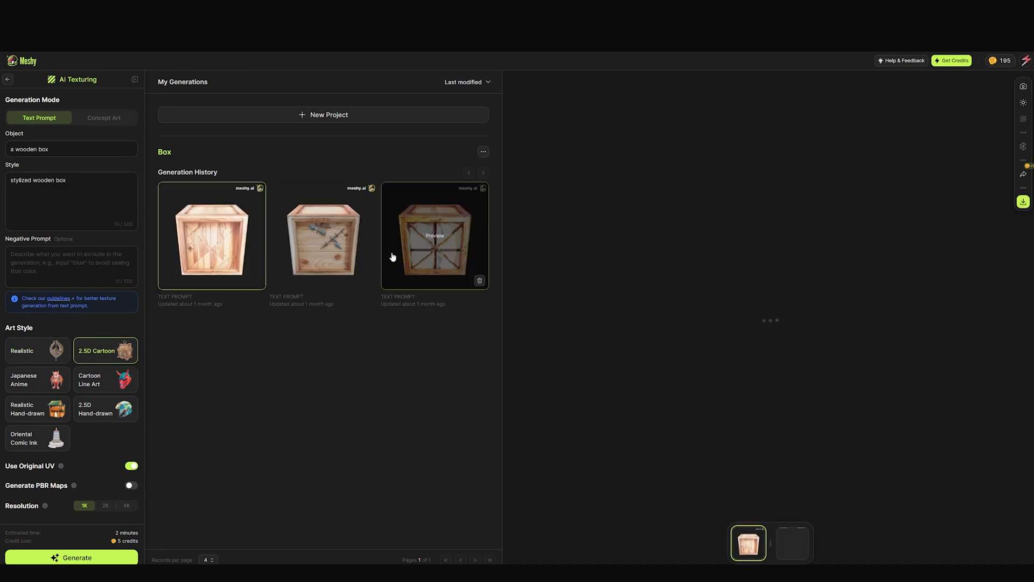
Preview an earlier Box generation in AI Texturing, then begin a New Project
{"action": "left_click", "coordinate": [434, 235]}
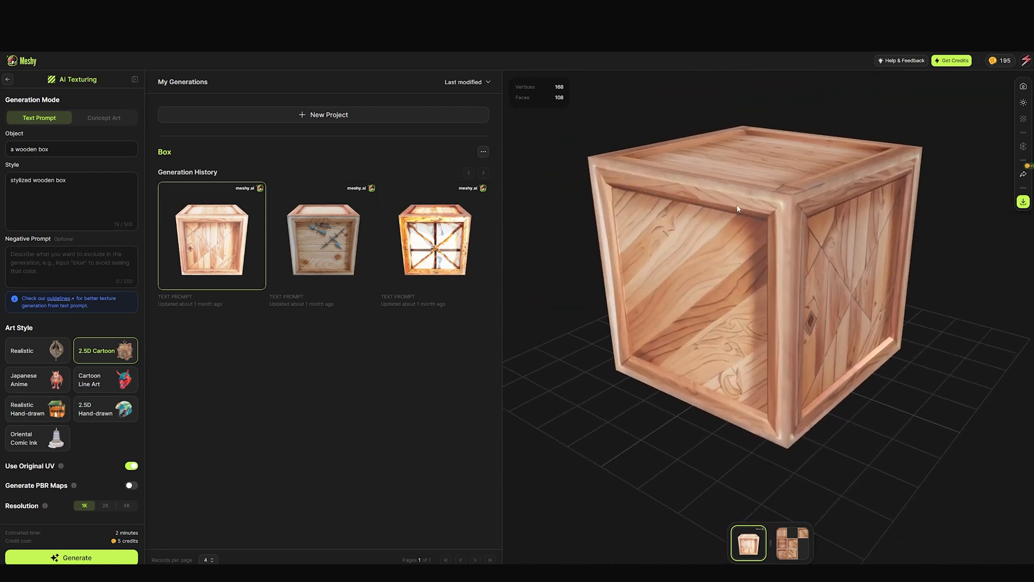
{"action": "left_click", "coordinate": [323, 114]}
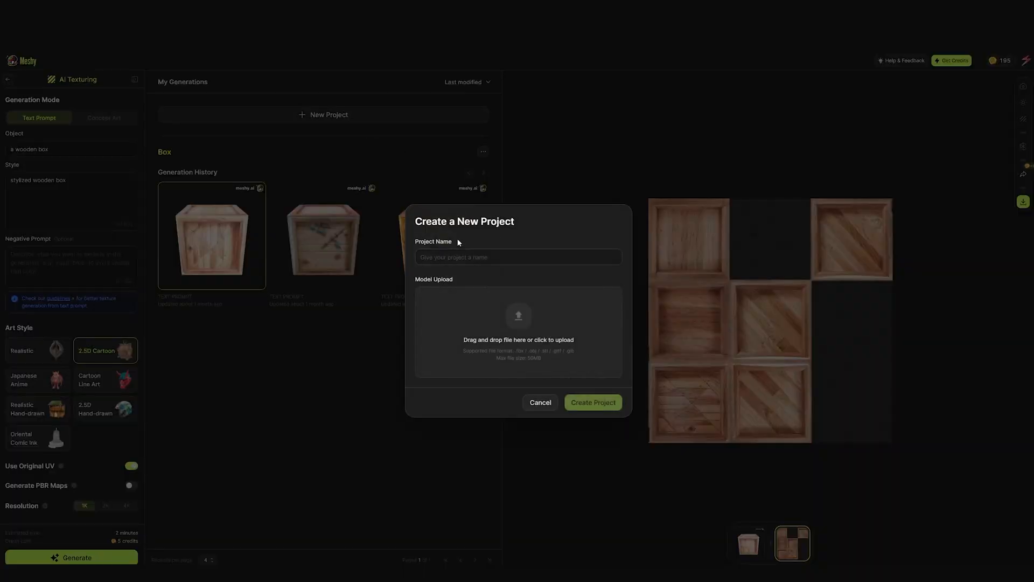
Name the project WoodBox, upload the crate model file, and create the project
{"action": "left_click", "coordinate": [518, 256]}
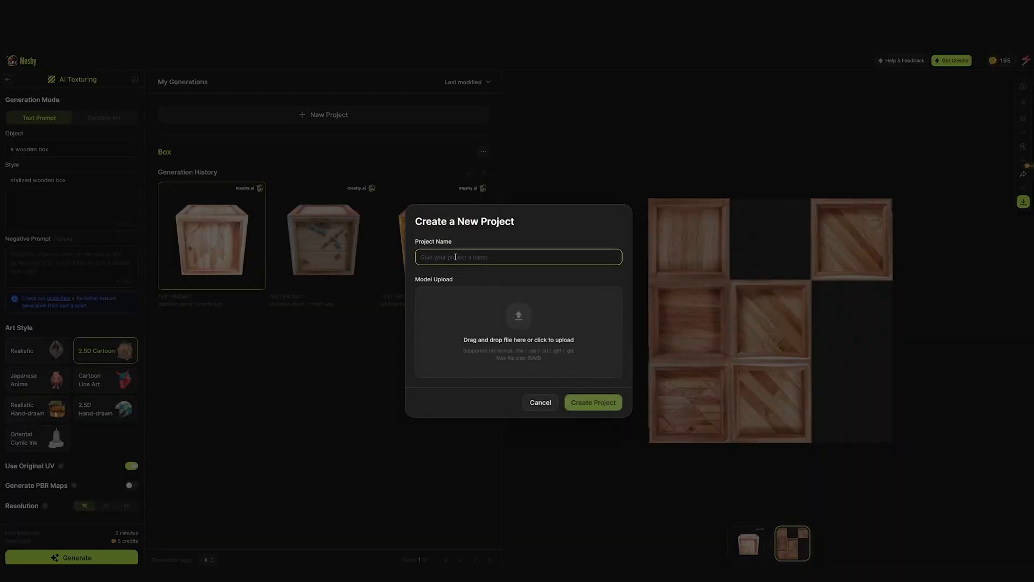
{"action": "type", "text": "W#Box"}
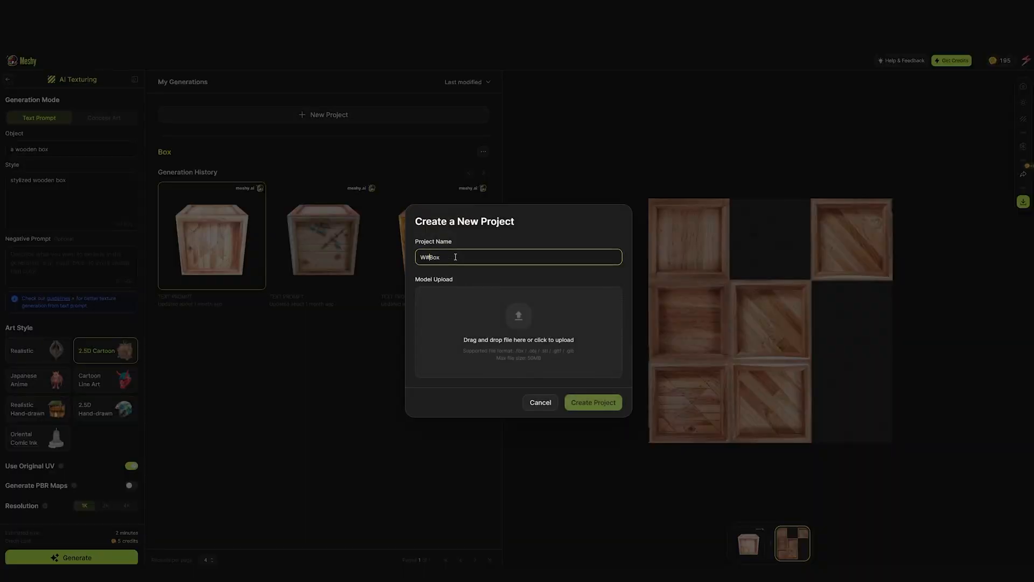
{"action": "left_click", "coordinate": [517, 330]}
{"action": "type", "text": "ood"}
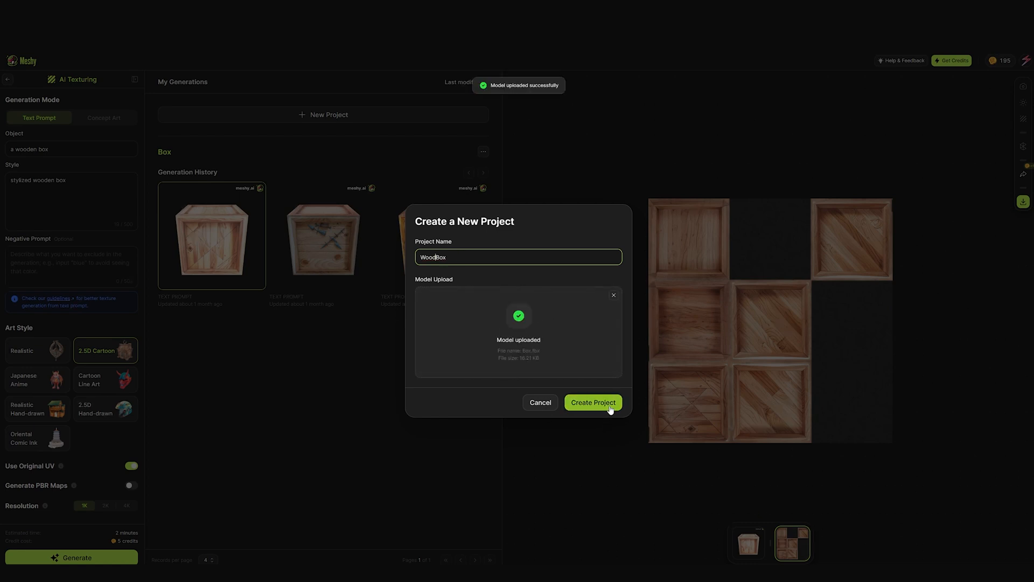
{"action": "left_click", "coordinate": [592, 403]}
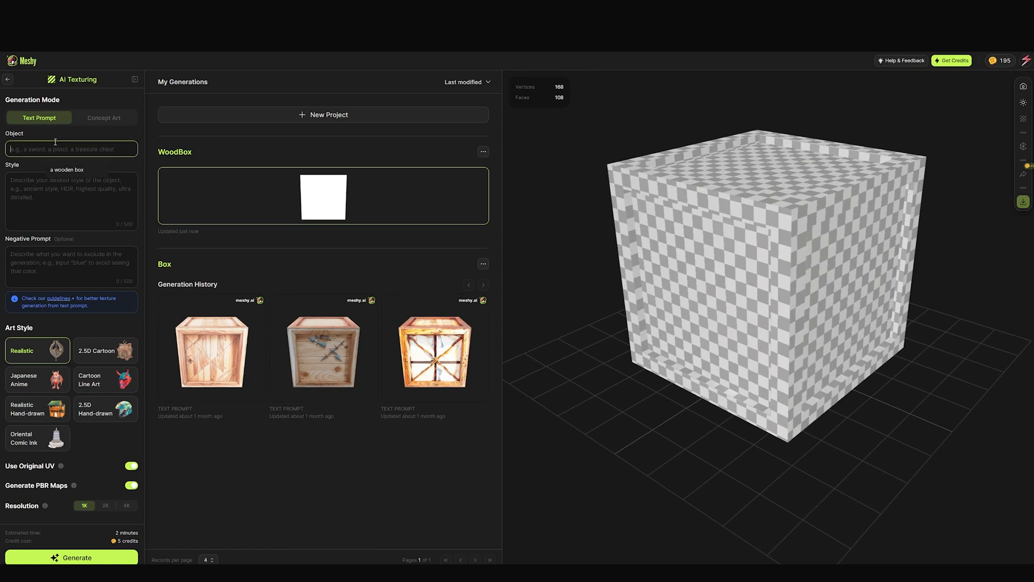
Enter the wooden box prompts, enable Generate PBR Maps at 4K resolution, and generate
{"action": "type", "text": "a simple wooden box"}
{"action": "left_click", "coordinate": [71, 201]}
{"action": "type", "text": "an old stylized box"}
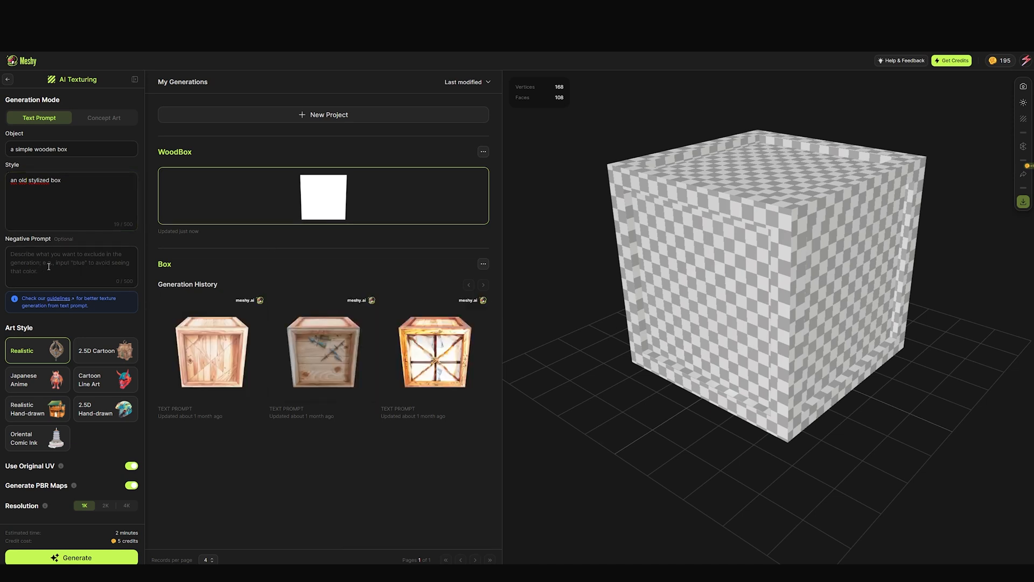
{"action": "left_click", "coordinate": [71, 266]}
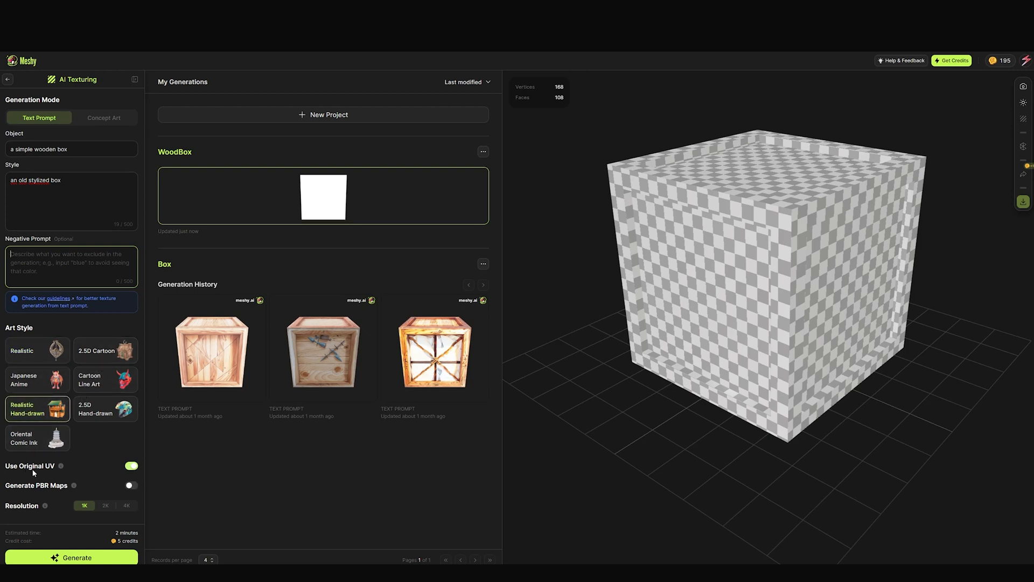
{"action": "left_click", "coordinate": [132, 465]}
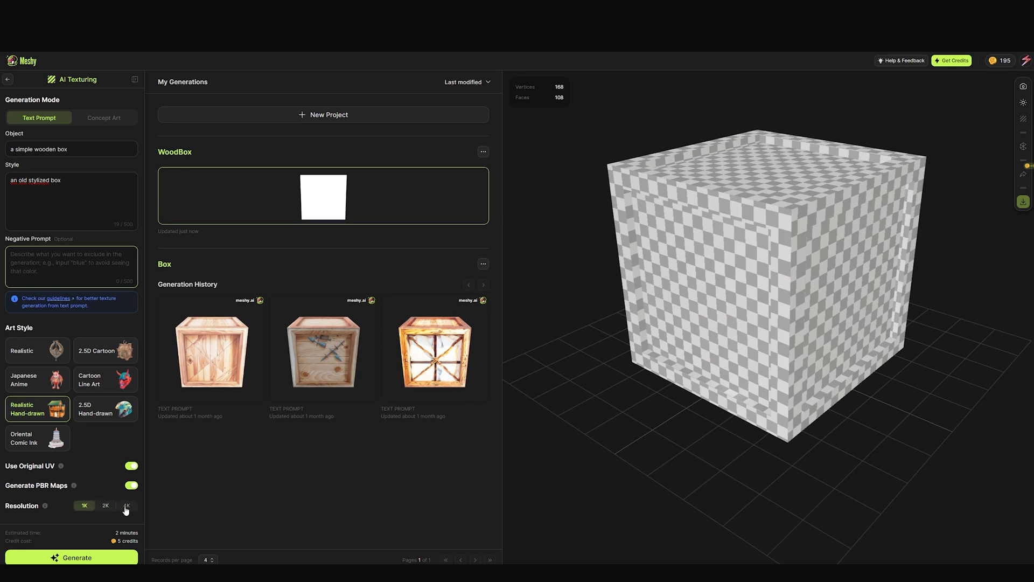
{"action": "left_click", "coordinate": [126, 506]}
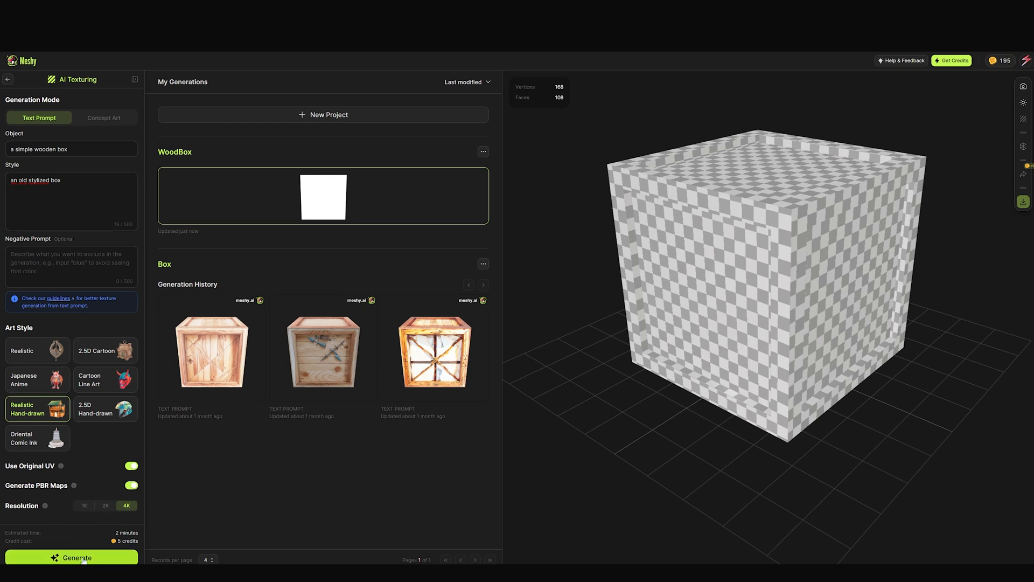
{"action": "left_click", "coordinate": [71, 557]}
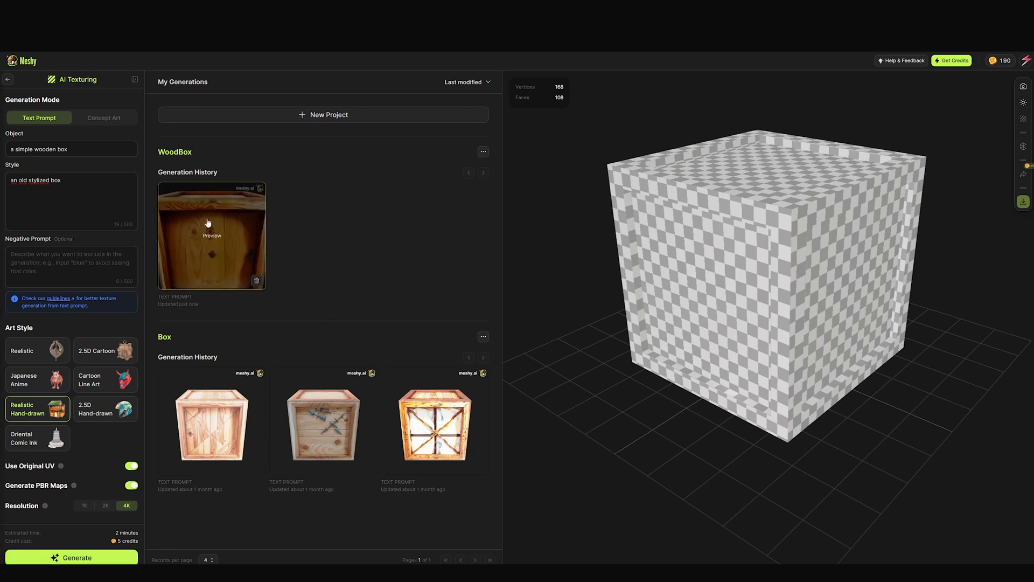
{"action": "mouse_move", "coordinate": [176, 246]}
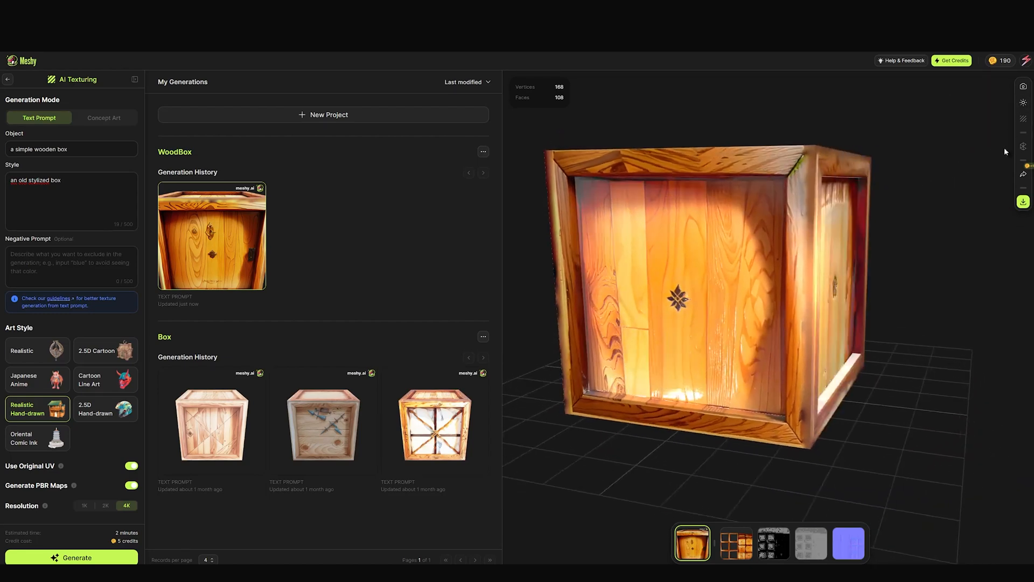
Inspect the generated color map, then return to the textured crate preview
{"action": "left_click", "coordinate": [735, 543]}
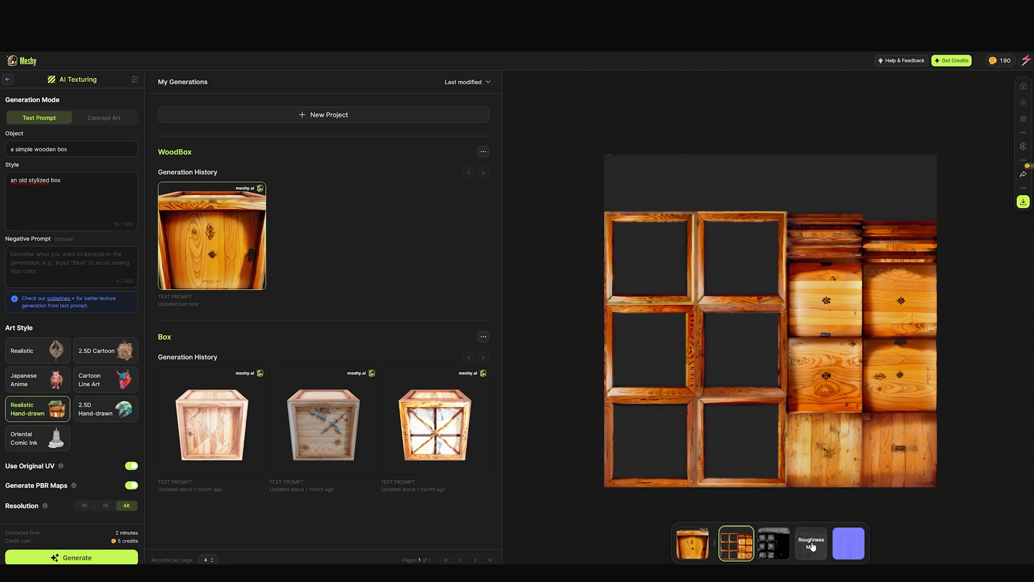
{"action": "left_click", "coordinate": [810, 543]}
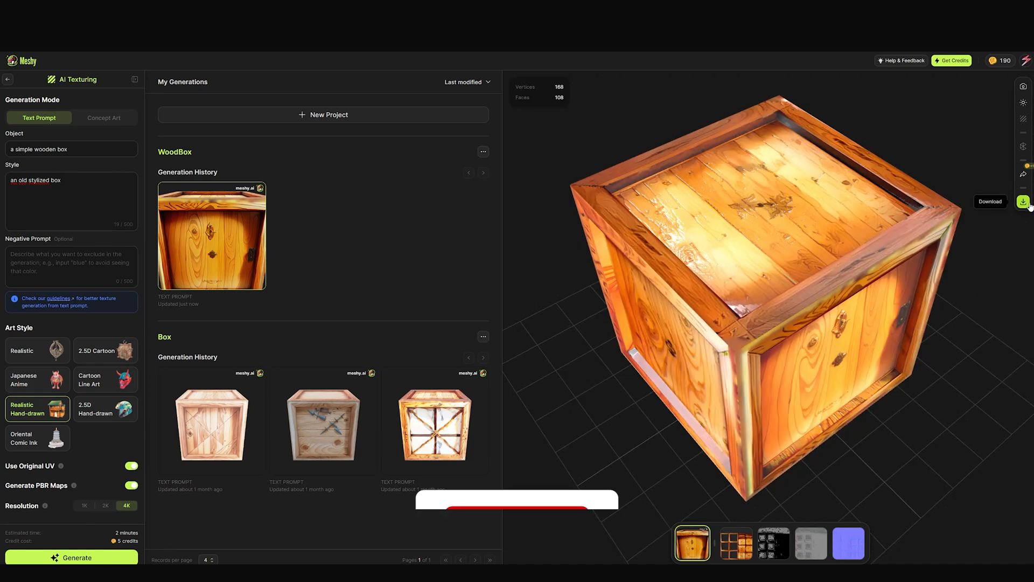
Download the textured crate in fbx format
{"action": "left_click", "coordinate": [1023, 201]}
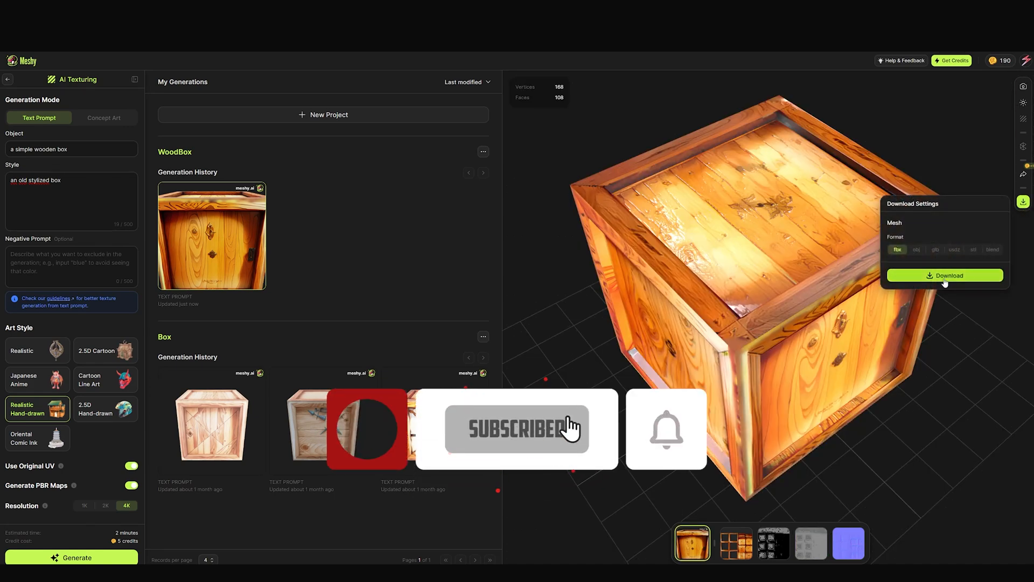
{"action": "left_click", "coordinate": [944, 275]}
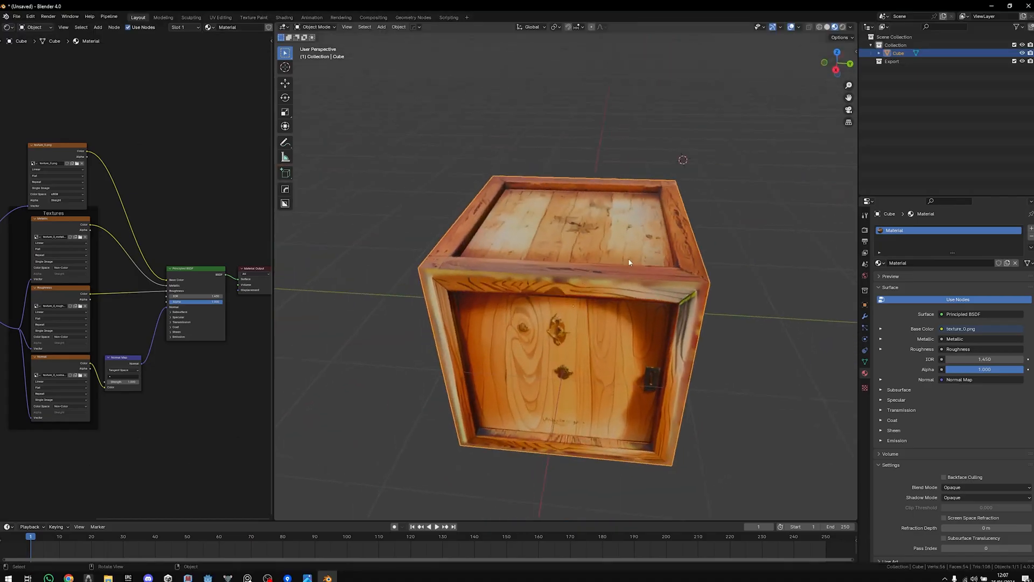
Orbit to view a crate panel face-on and select its UV island on the texture
{"action": "left_click_drag", "start_coordinate": [629, 262], "coordinate": [600, 414]}
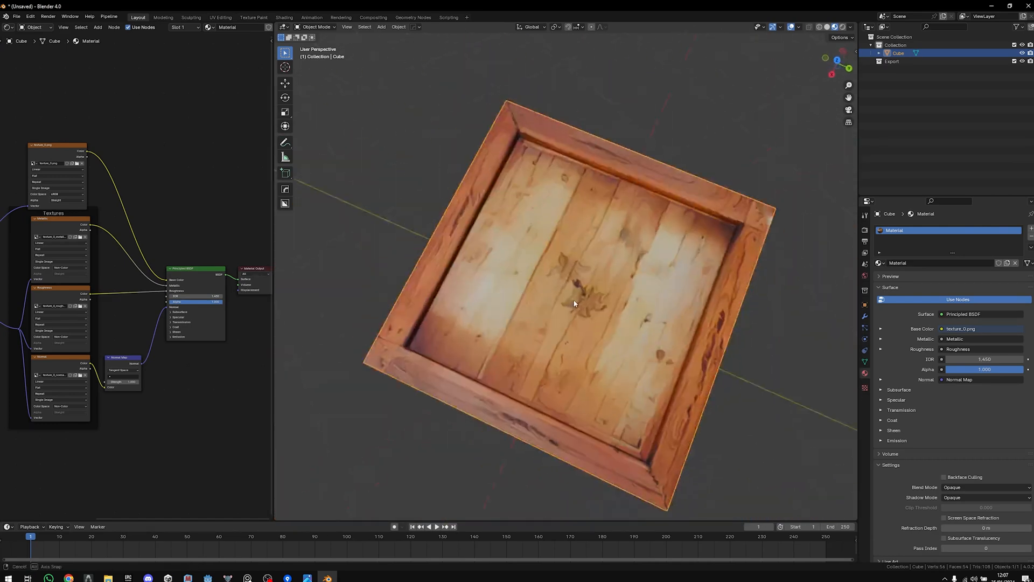
{"action": "left_click_drag", "start_coordinate": [573, 304], "coordinate": [667, 259]}
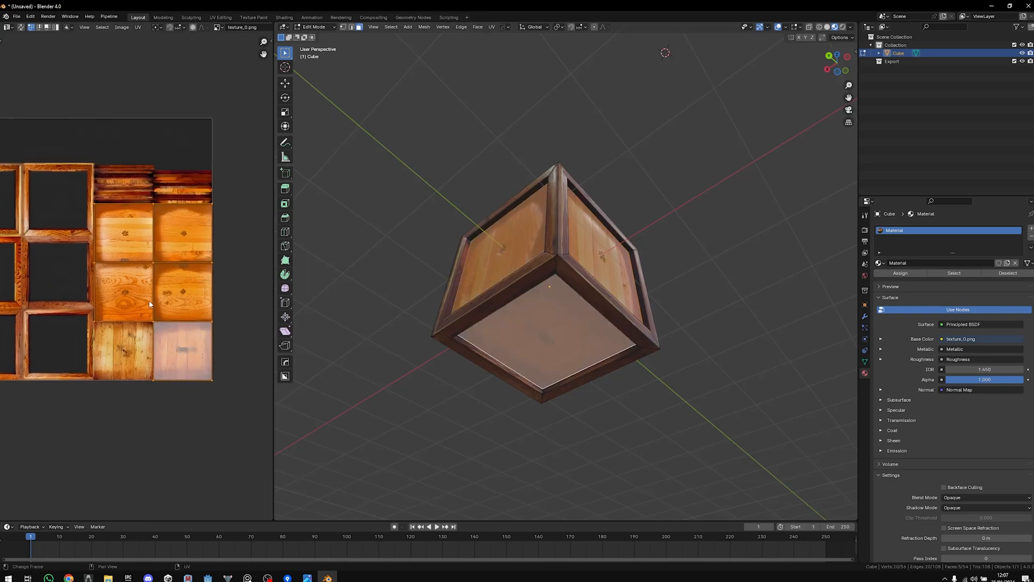
{"action": "left_click", "coordinate": [153, 293]}
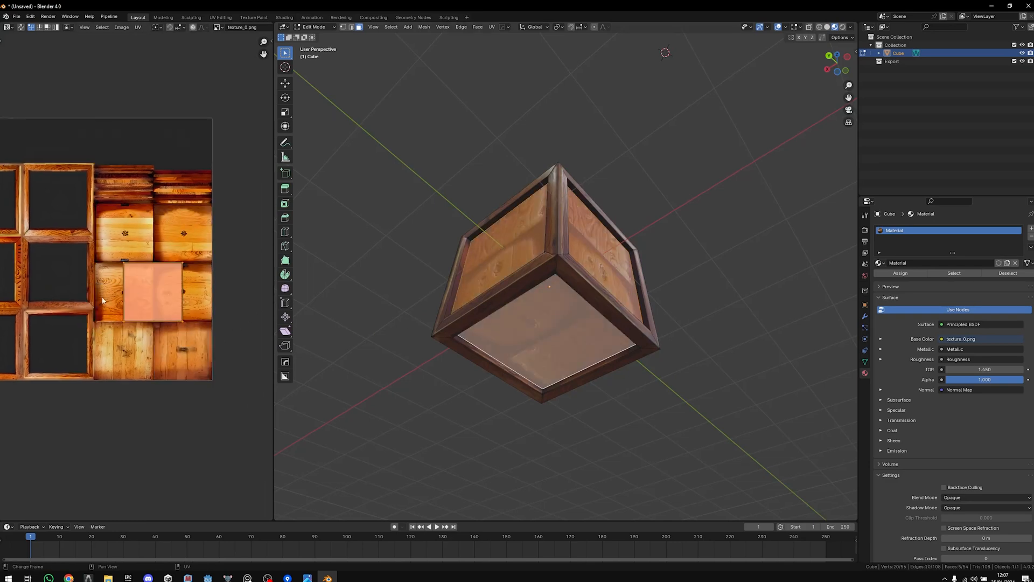